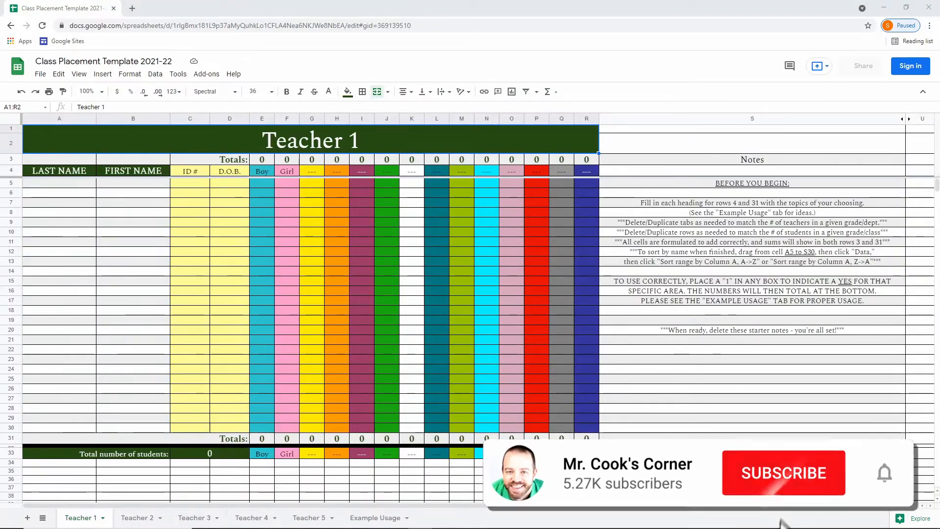
Switch to the Example Usage tab showing Mr. Cook's 20-student sample roster
{"action": "left_click", "coordinate": [782, 472]}
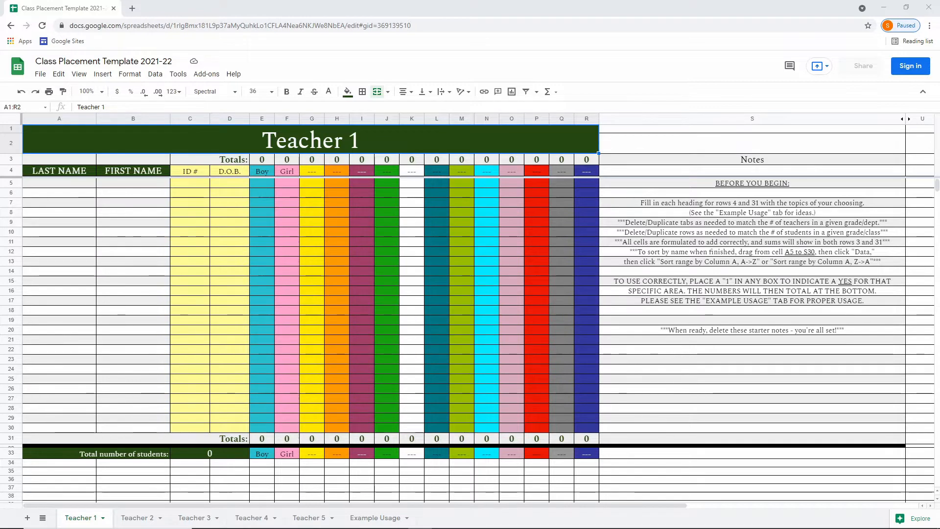
{"action": "mouse_move", "coordinate": [453, 359]}
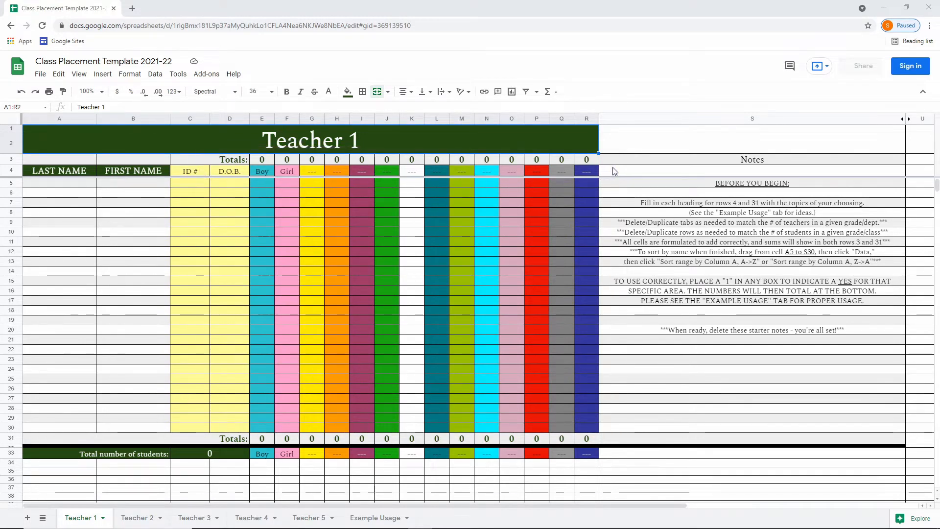
{"action": "left_click", "coordinate": [374, 517]}
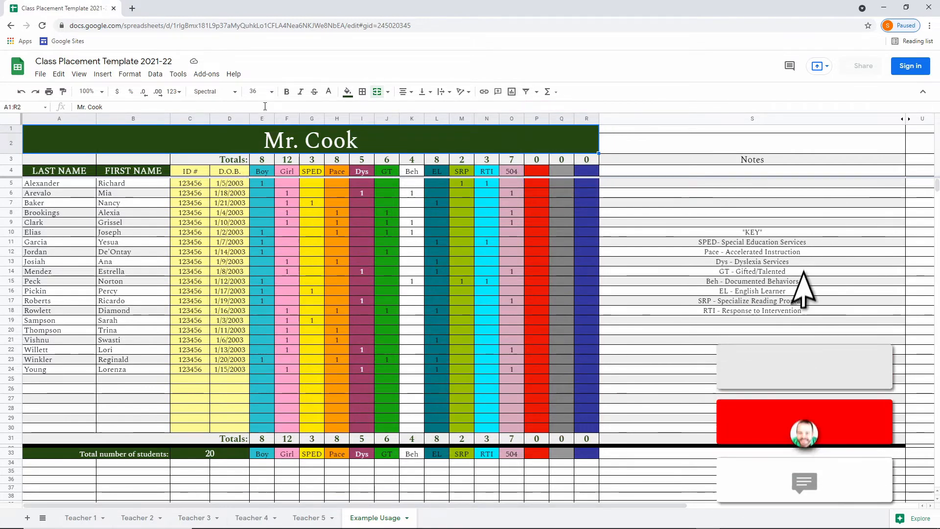
{"action": "left_click", "coordinate": [262, 438]}
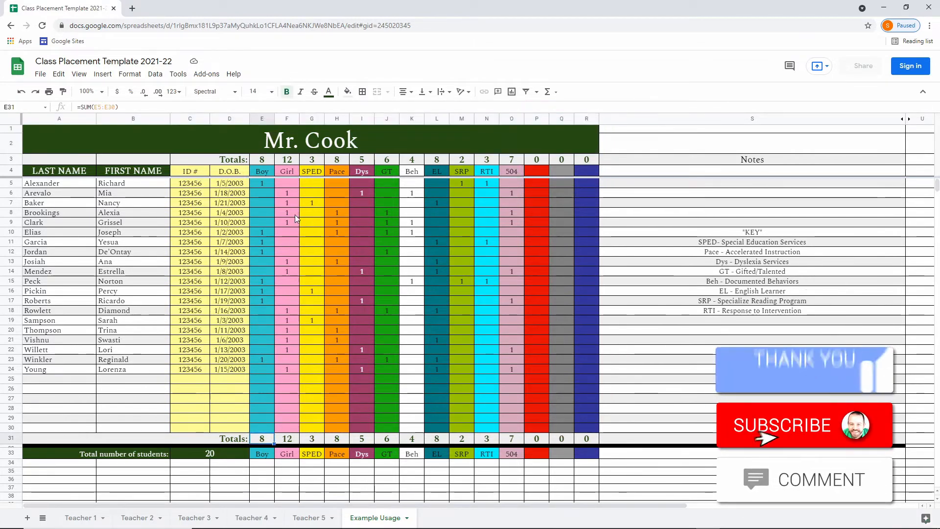
{"action": "left_click", "coordinate": [312, 439]}
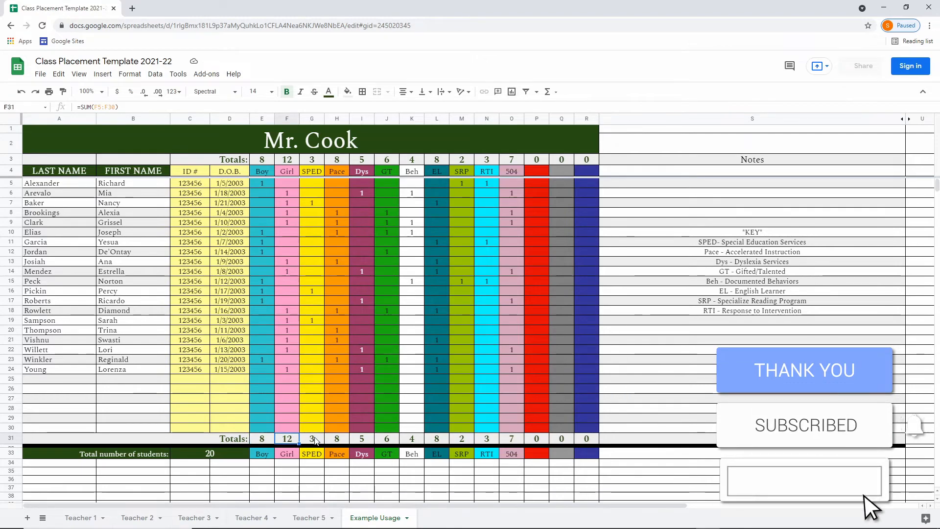
{"action": "left_click", "coordinate": [261, 438]}
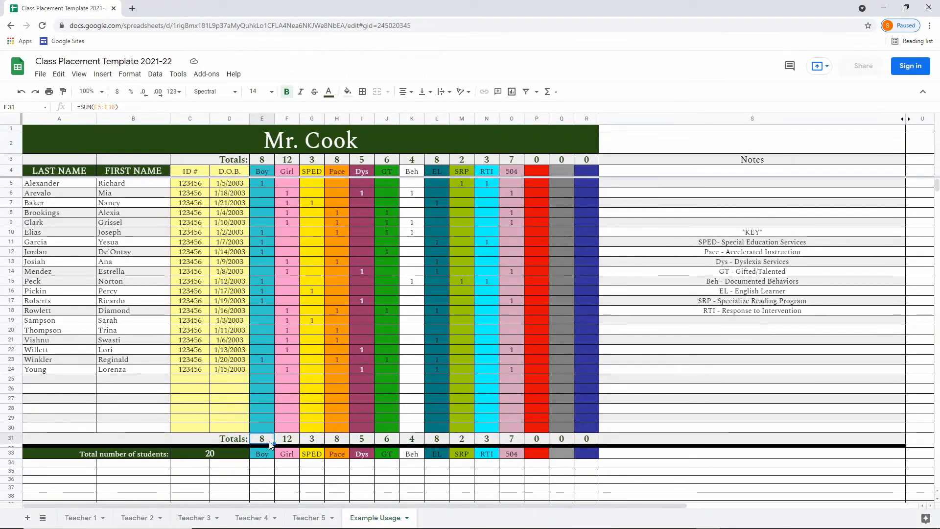
{"action": "mouse_move", "coordinate": [262, 171]}
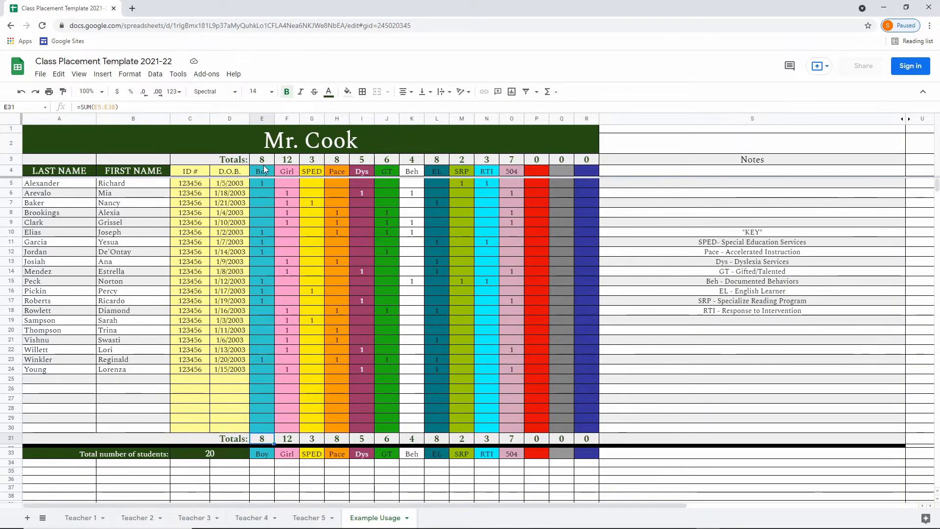
{"action": "left_click", "coordinate": [10, 202]}
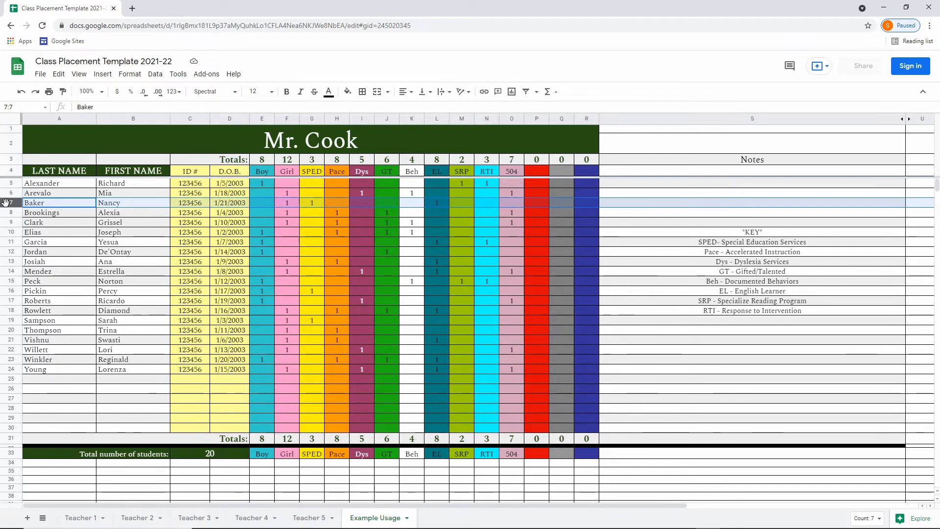
{"action": "left_click", "coordinate": [59, 251]}
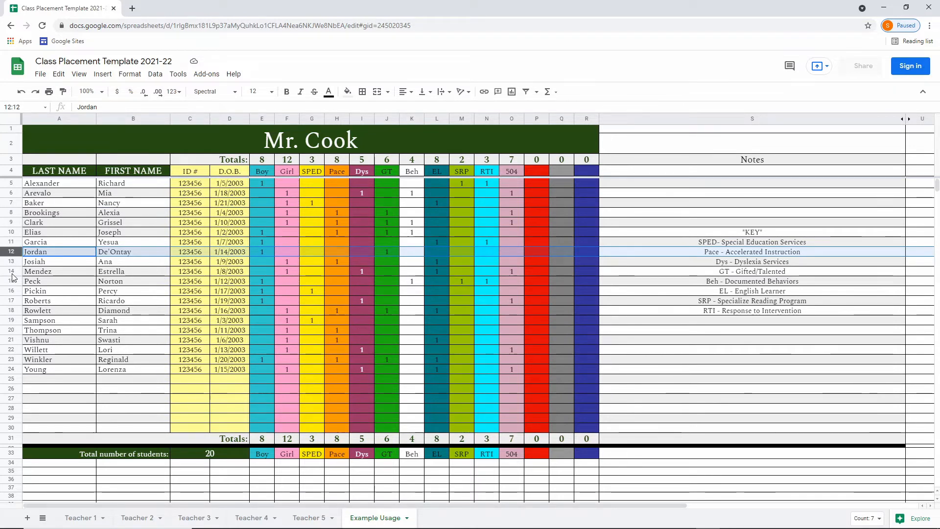
{"action": "left_click", "coordinate": [133, 379]}
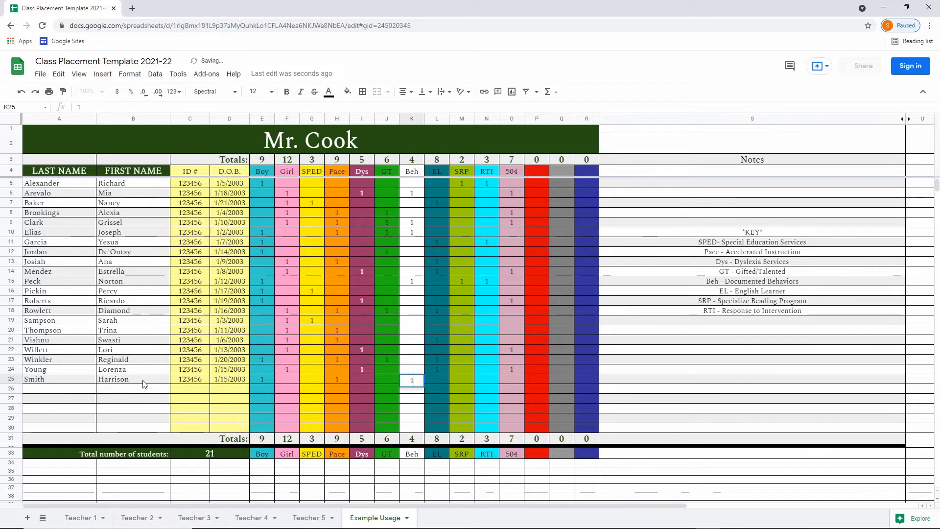
{"action": "left_click", "coordinate": [511, 379]}
{"action": "type", "text": "1"}
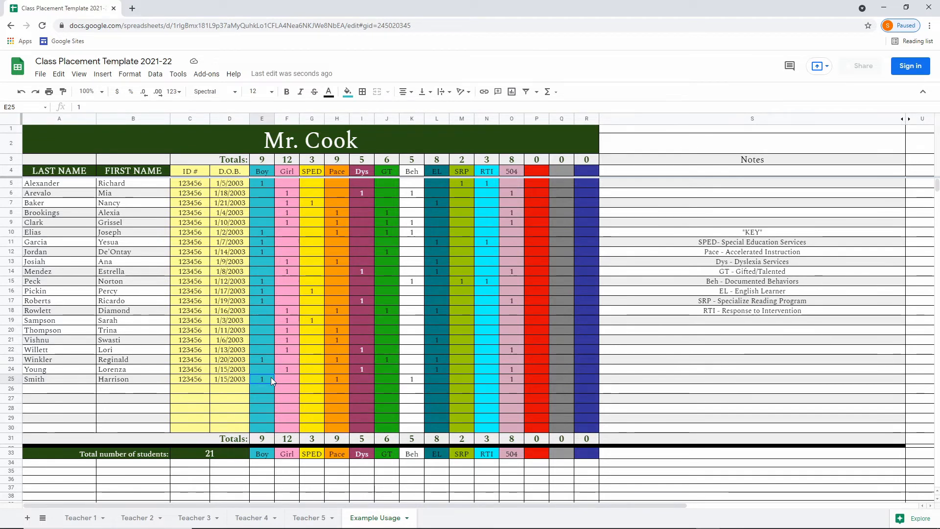
{"action": "key", "text": "Delete"}
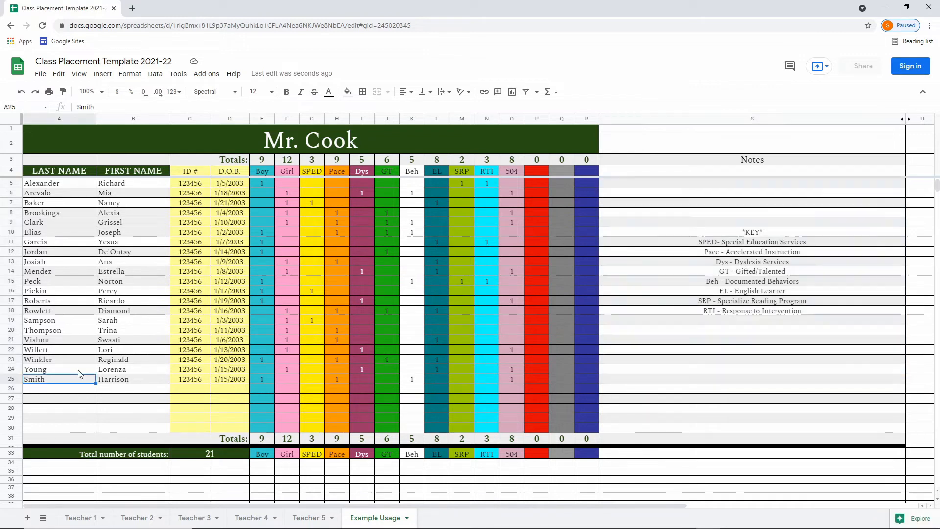
{"action": "mouse_move", "coordinate": [85, 184]}
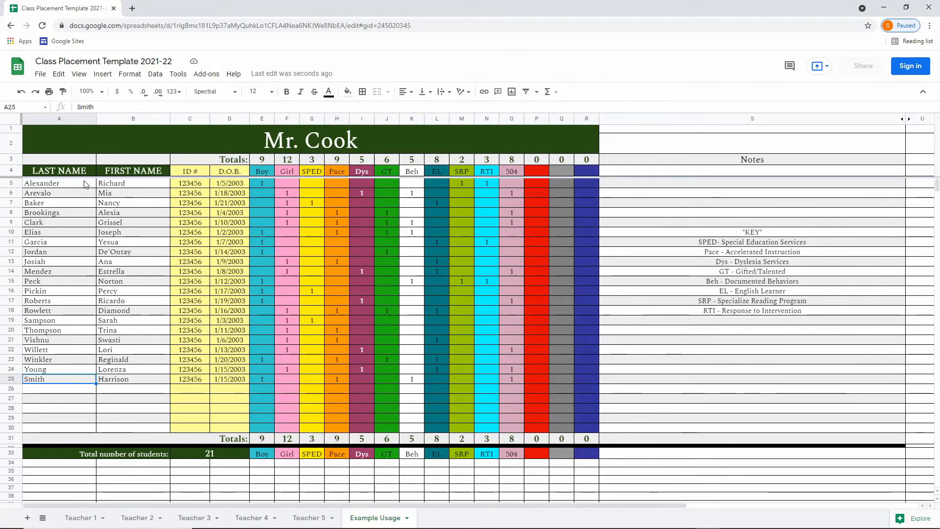
Sort roster range A5:S25 by column A, A→Z, placing Smith between Sampson and Thompson
{"action": "left_click", "coordinate": [59, 182]}
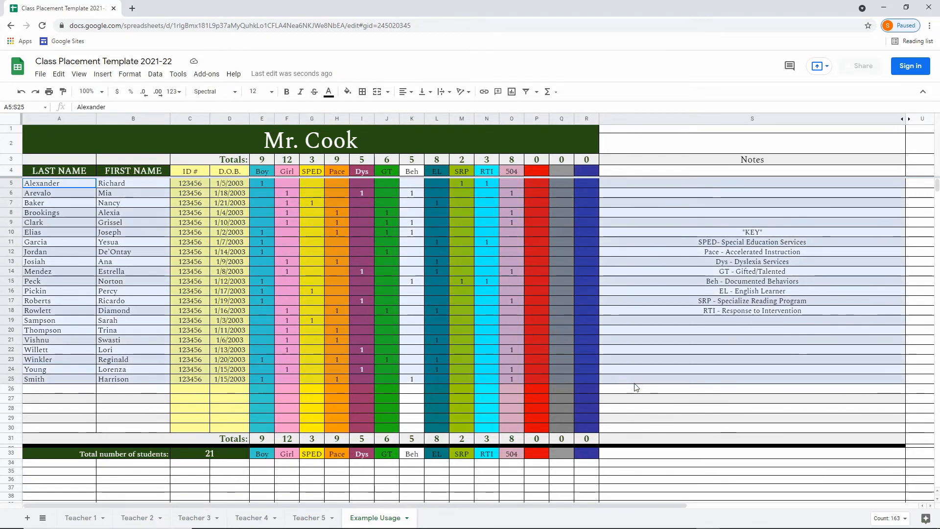
{"action": "mouse_move", "coordinate": [155, 74]}
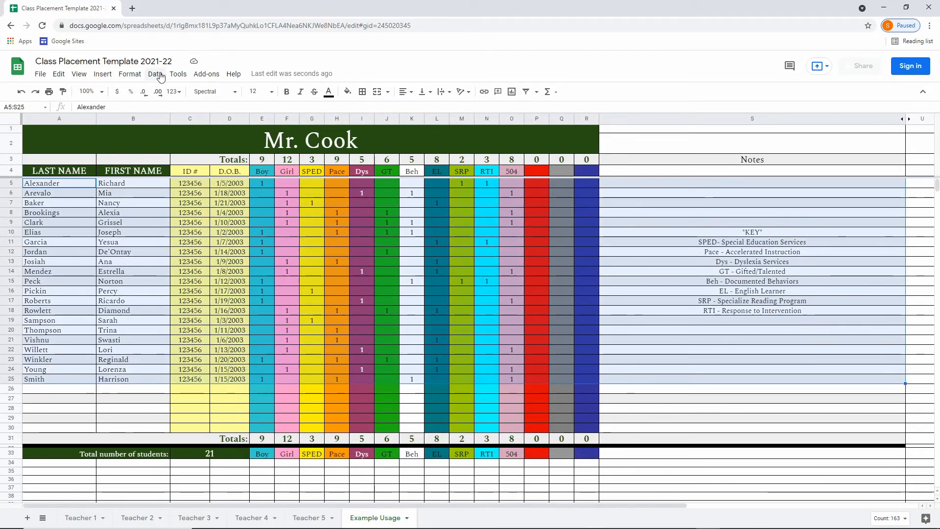
{"action": "left_click", "coordinate": [155, 73]}
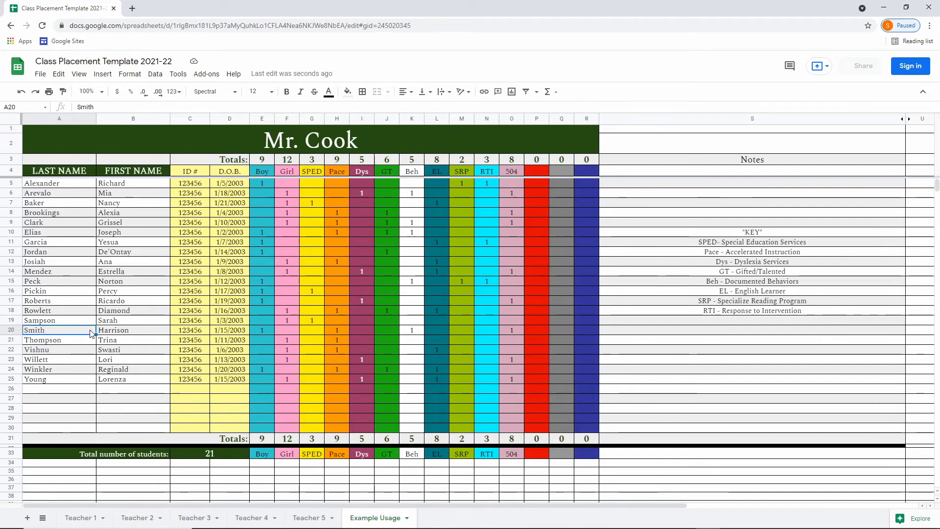
Browse the teacher tabs, duplicate Teacher 2, then return to Teacher 1
{"action": "left_click", "coordinate": [137, 517]}
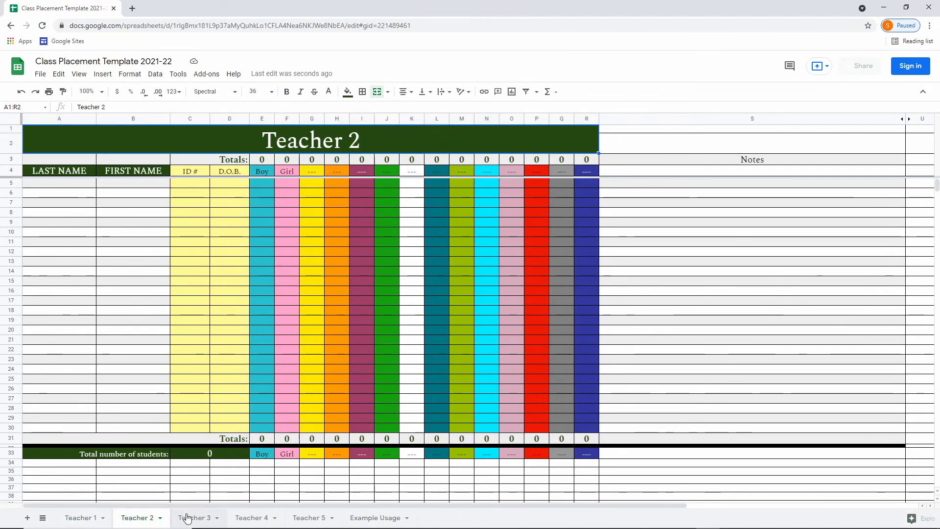
{"action": "left_click", "coordinate": [308, 518]}
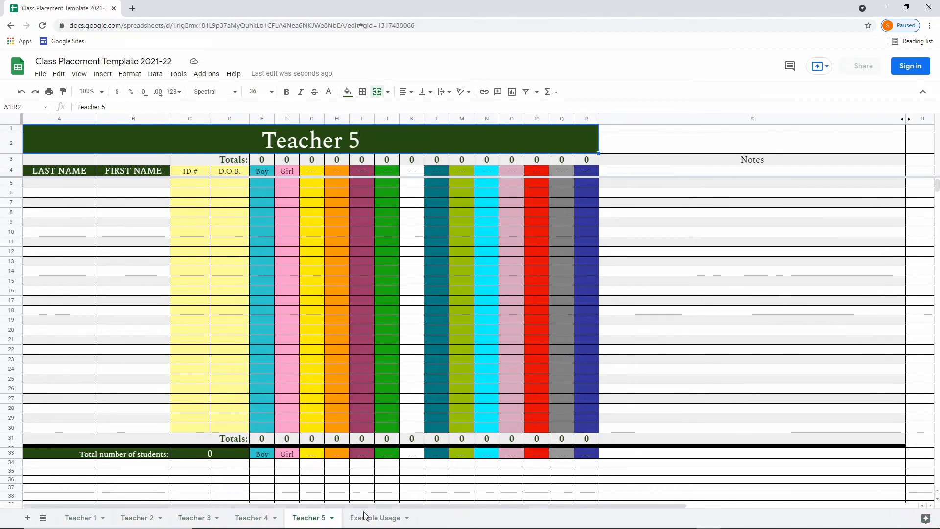
{"action": "left_click", "coordinate": [80, 517]}
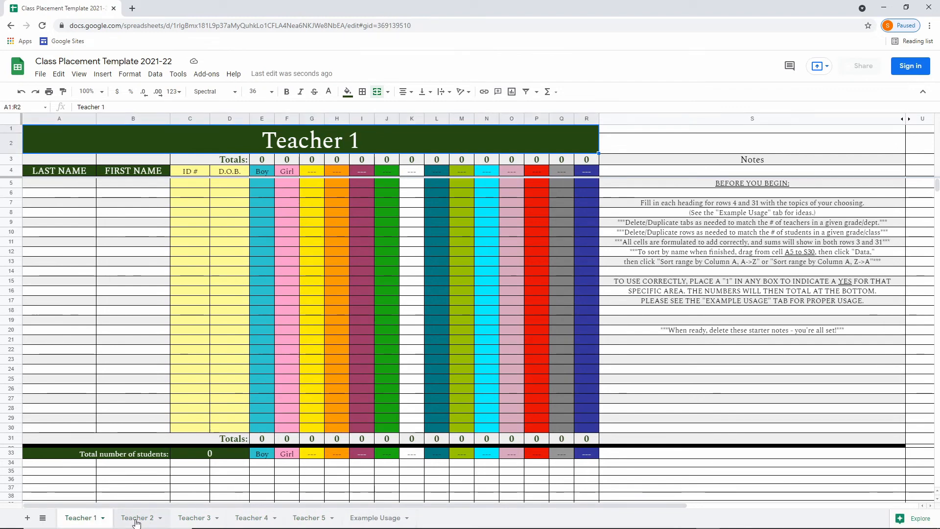
{"action": "right_click", "coordinate": [141, 518]}
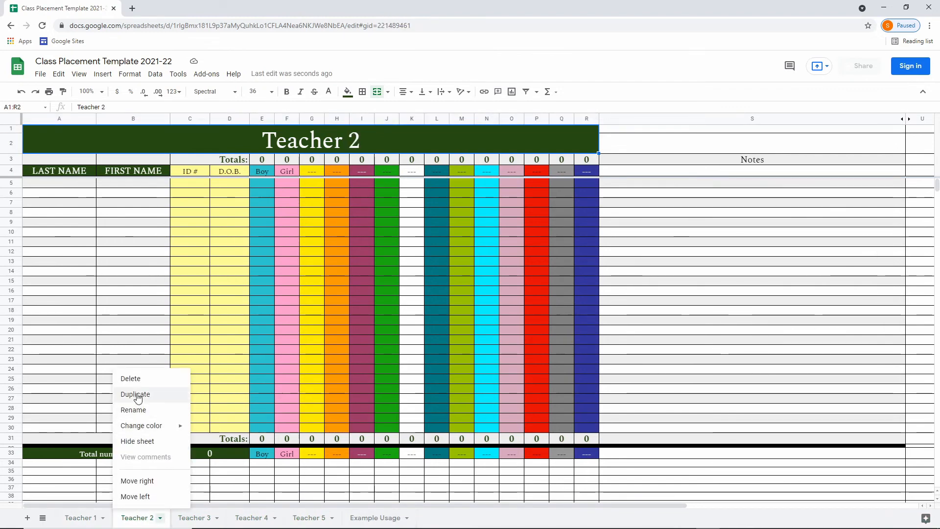
{"action": "left_click", "coordinate": [135, 394]}
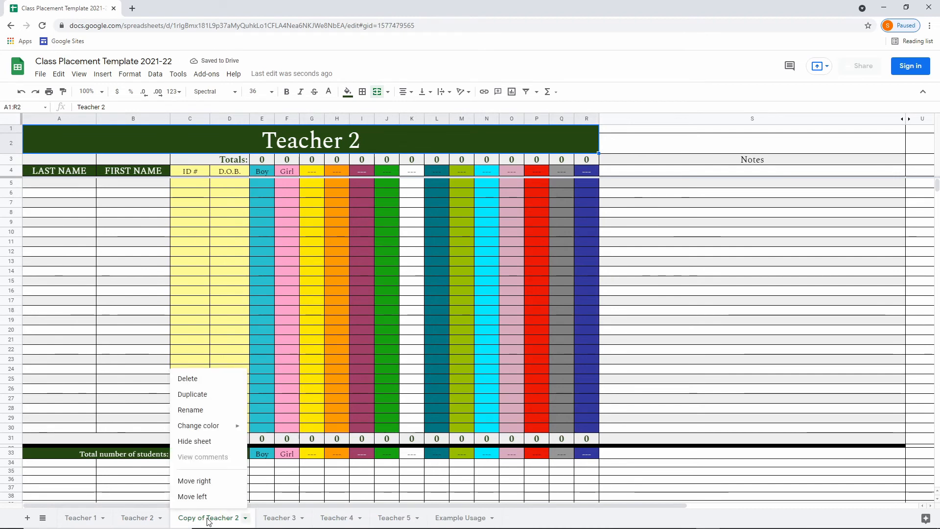
{"action": "left_click", "coordinate": [190, 409]}
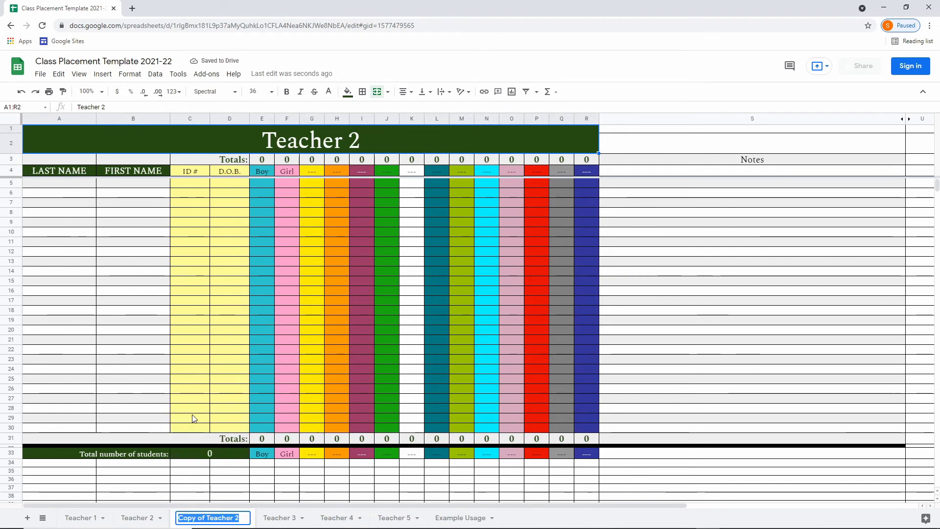
{"action": "left_click", "coordinate": [80, 518]}
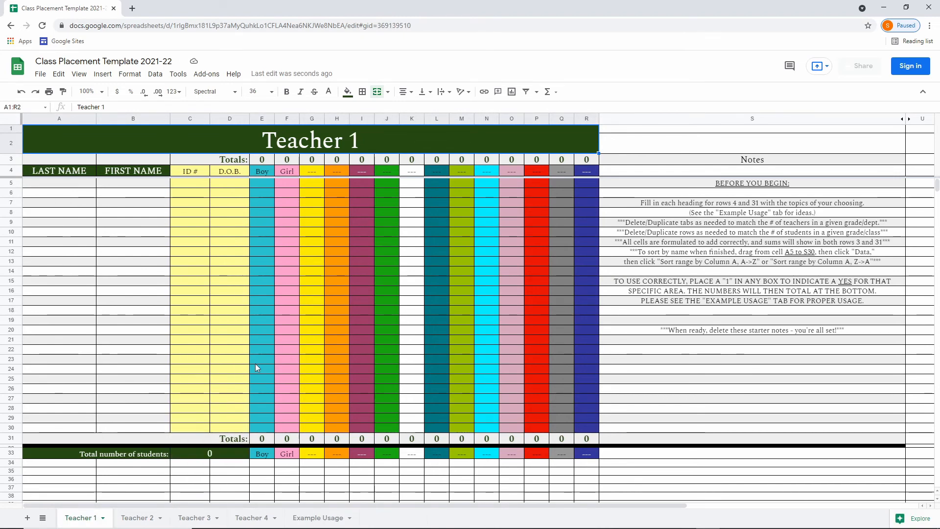